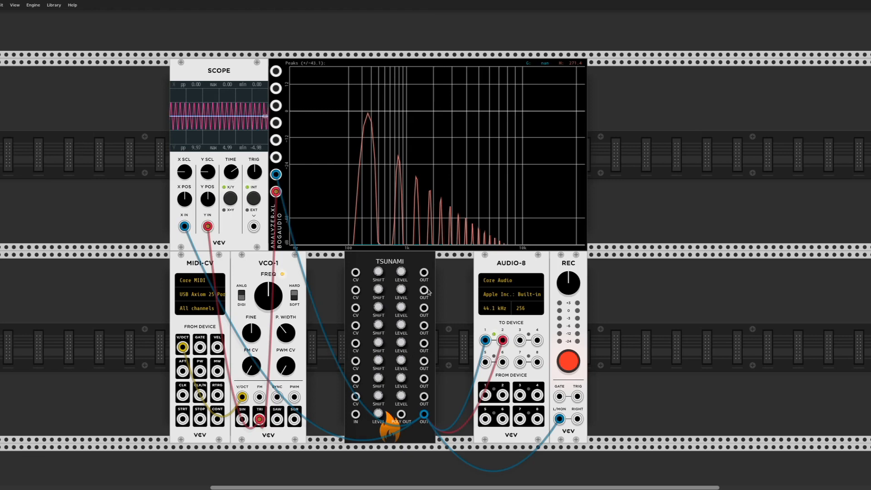
{"action": "mouse_move", "coordinate": [319, 214]}
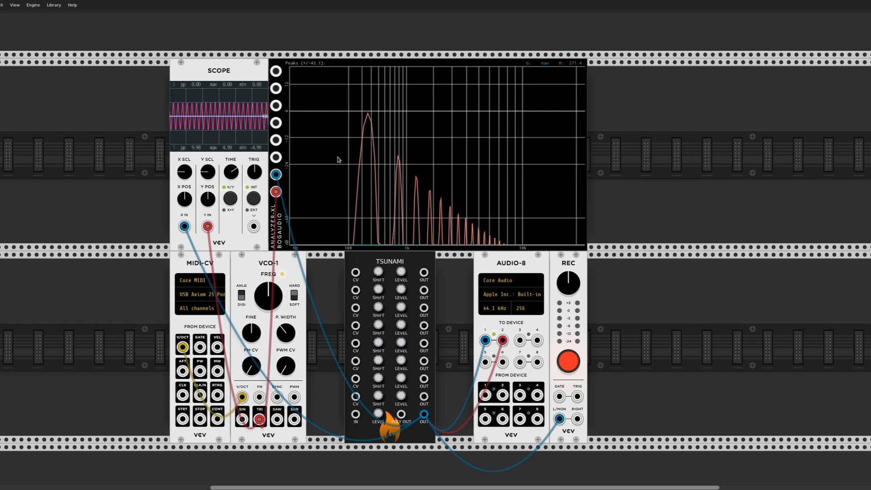
{"action": "mouse_move", "coordinate": [243, 143]}
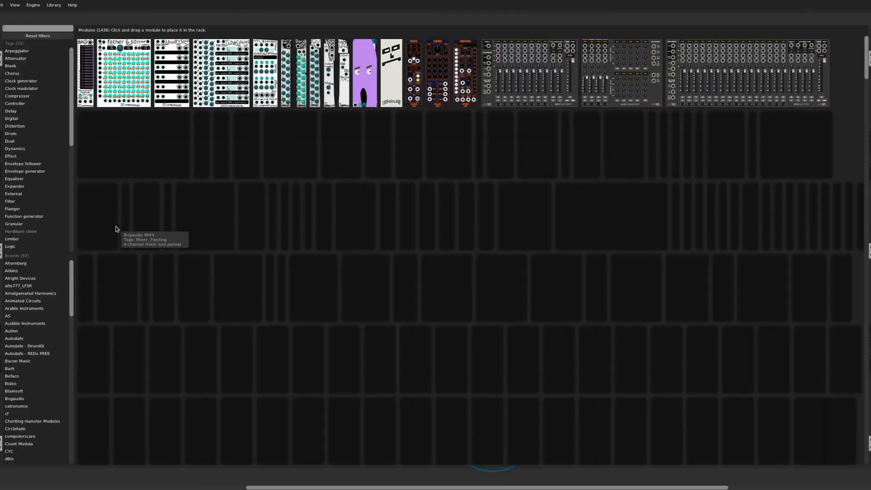
Search the Module Browser for 'lfo' to show the 63 matching modules
{"action": "type", "text": "lfo"}
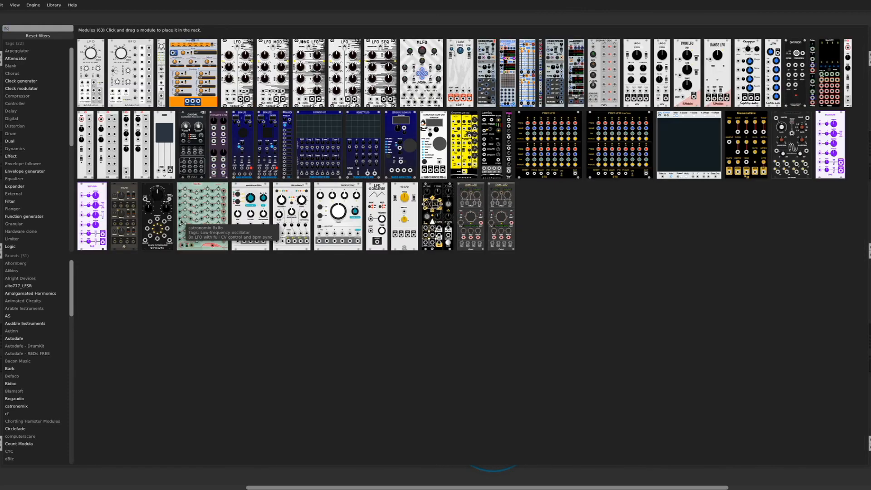
{"action": "mouse_move", "coordinate": [377, 211]}
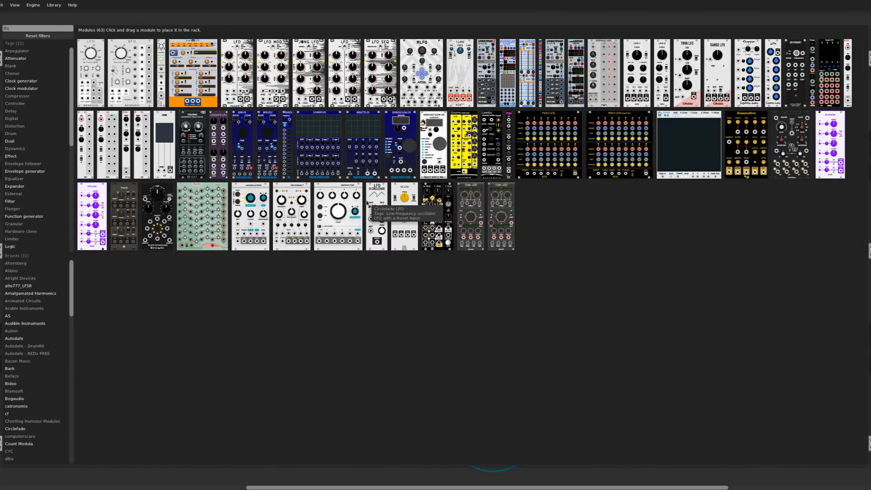
{"action": "mouse_move", "coordinate": [369, 201]}
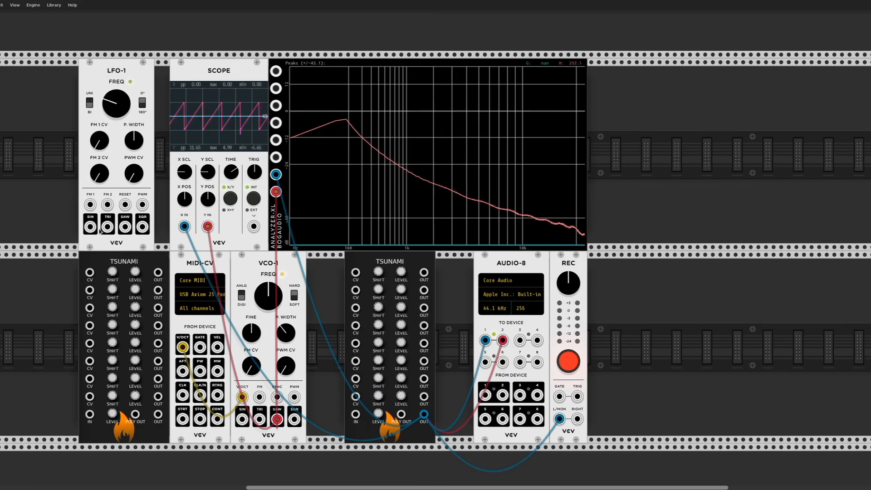
Patch LFO-1's sine output into a Tsunami CV input, and a Tsunami output into the other's CV
{"action": "left_click_drag", "start_coordinate": [90, 225], "coordinate": [249, 260]}
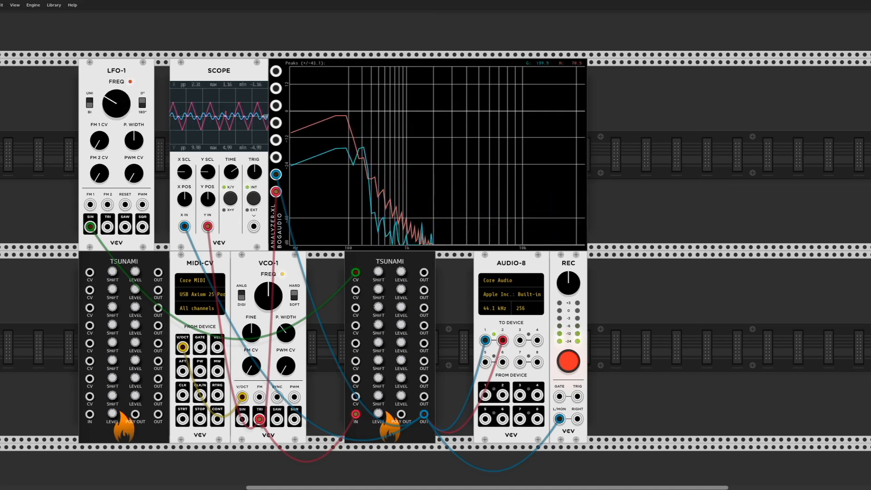
{"action": "left_click_drag", "start_coordinate": [115, 104], "coordinate": [106, 97]}
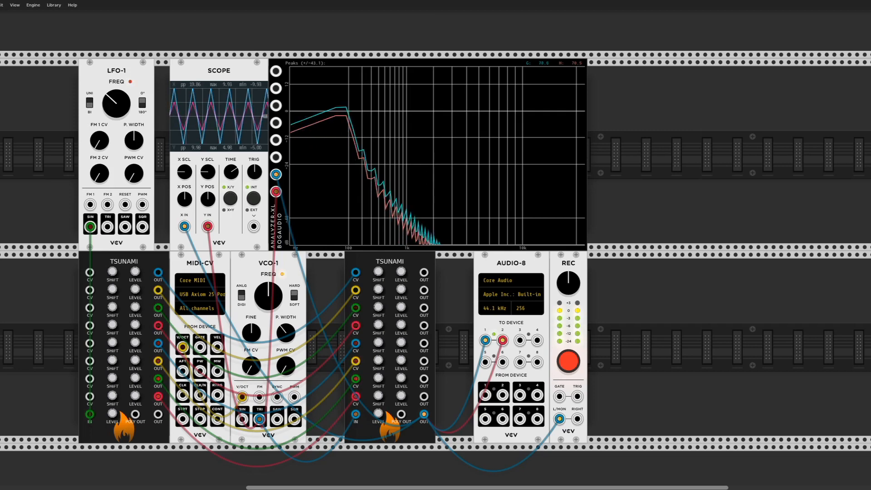
Connect another Tsunami OUT jack to a CV jack on the other Tsunami
{"action": "left_click_drag", "start_coordinate": [115, 105], "coordinate": [116, 108]}
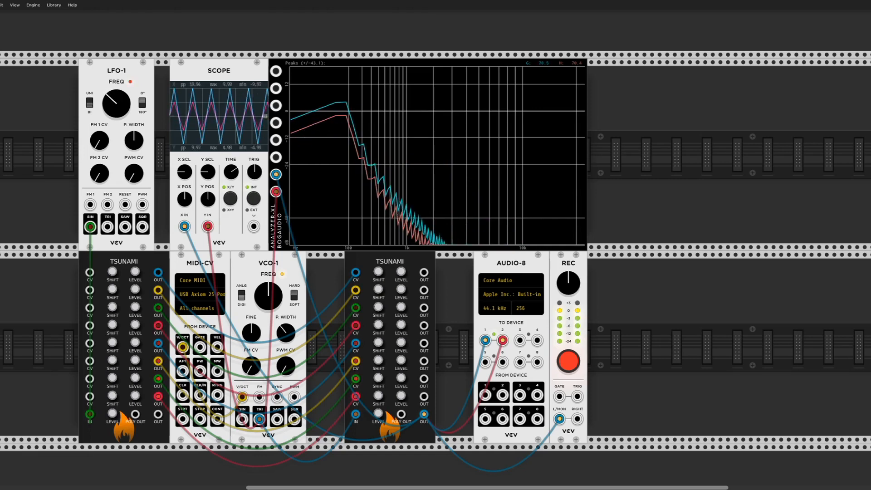
Turn LFO-1's FREQ knob clockwise until the scope shows a smaller, triangle-like waveform
{"action": "left_click_drag", "start_coordinate": [116, 104], "coordinate": [121, 100]}
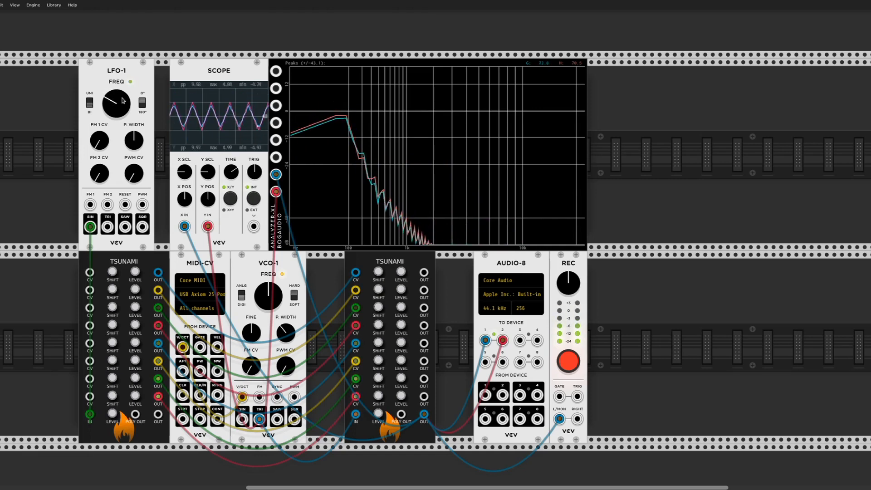